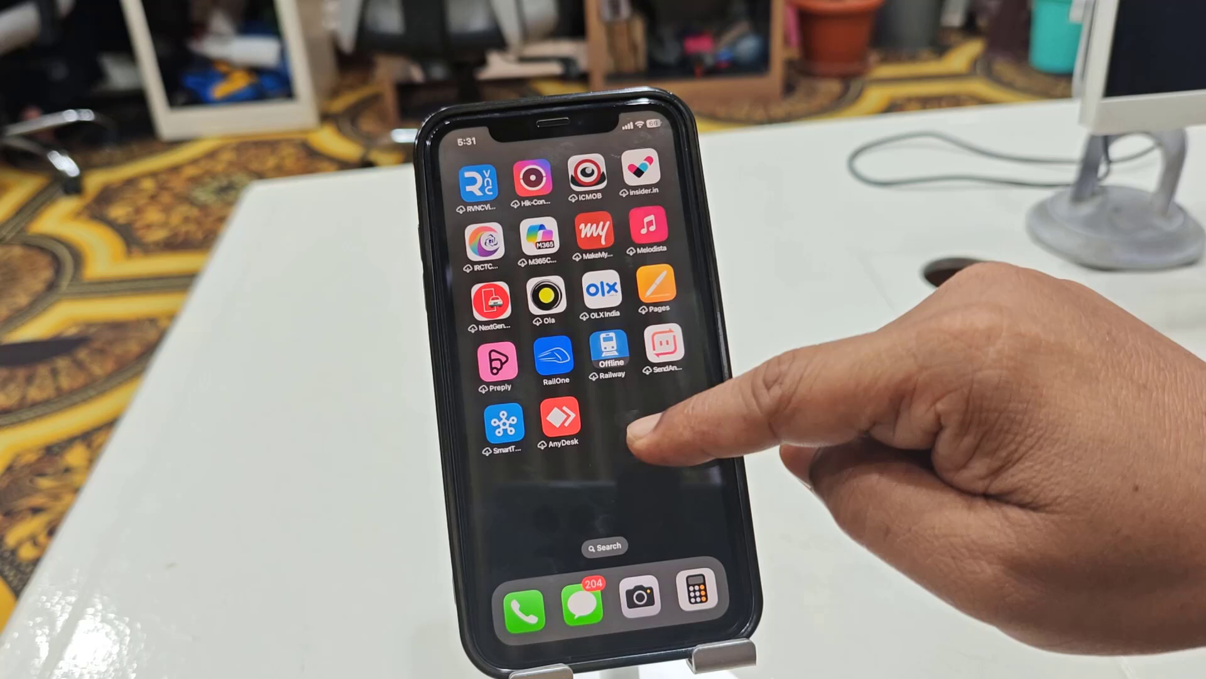
{"action": "scroll", "scroll_direction": "left", "scroll_amount": 3}
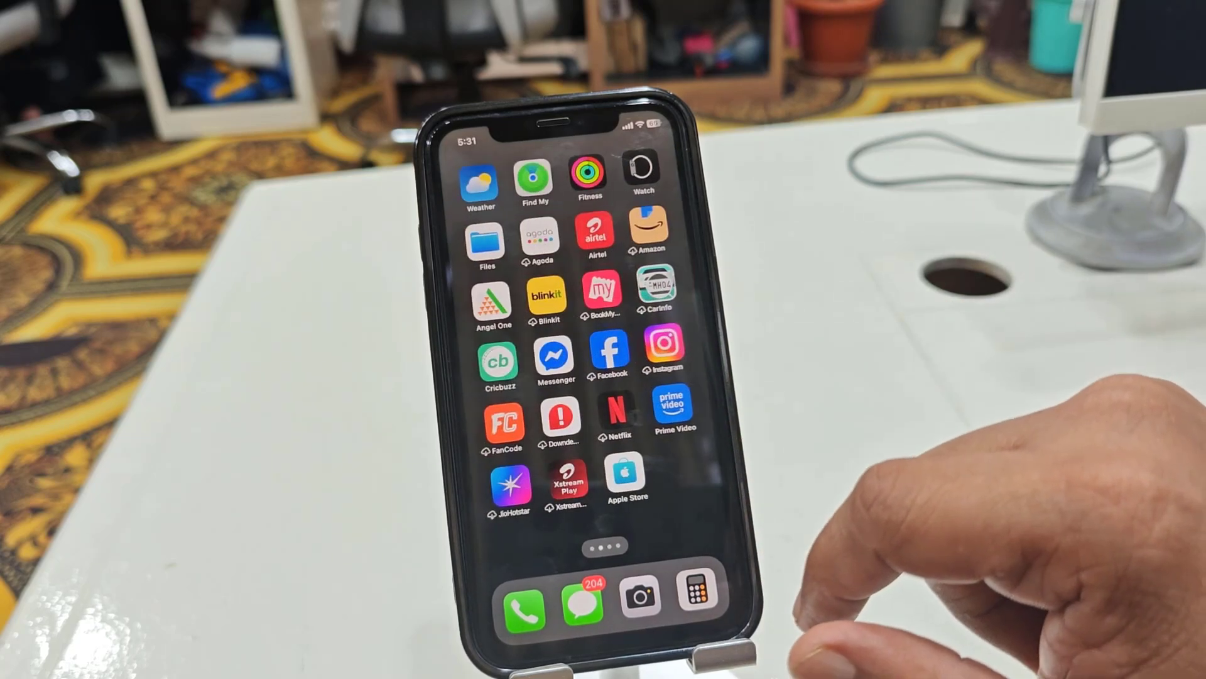